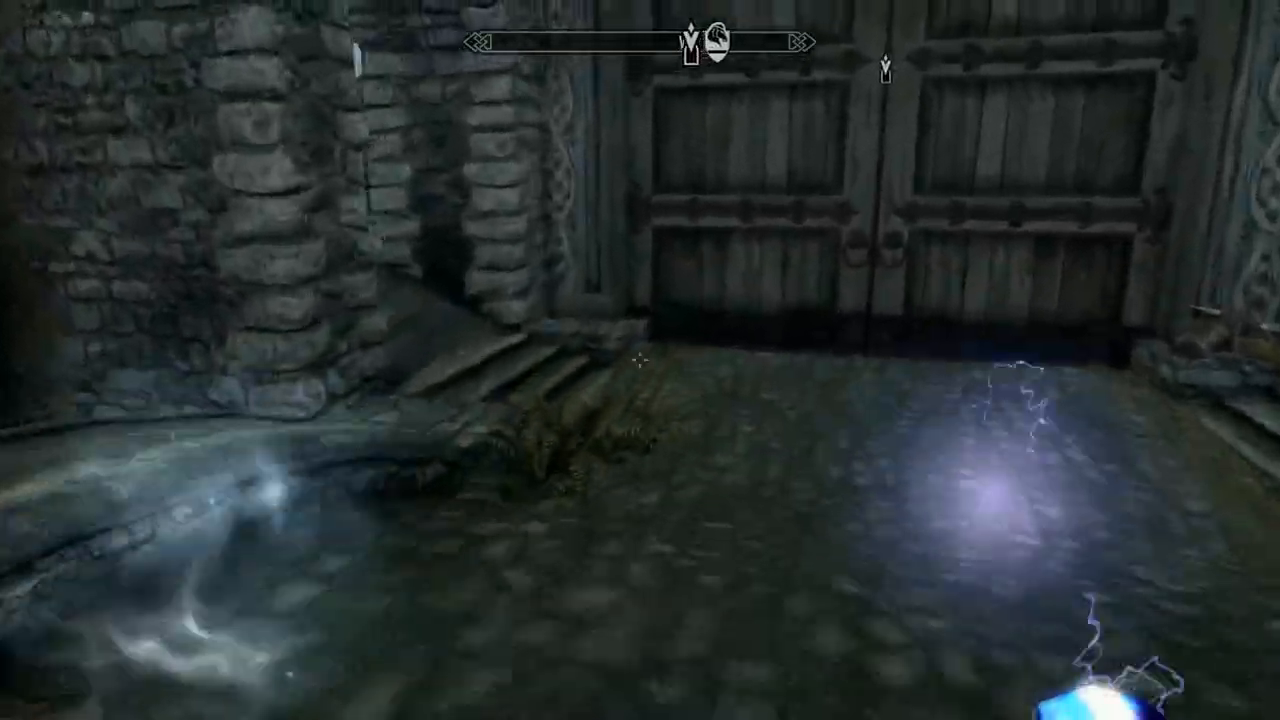
- Show the modded world map with its detailed terrain and rivers
key(m)
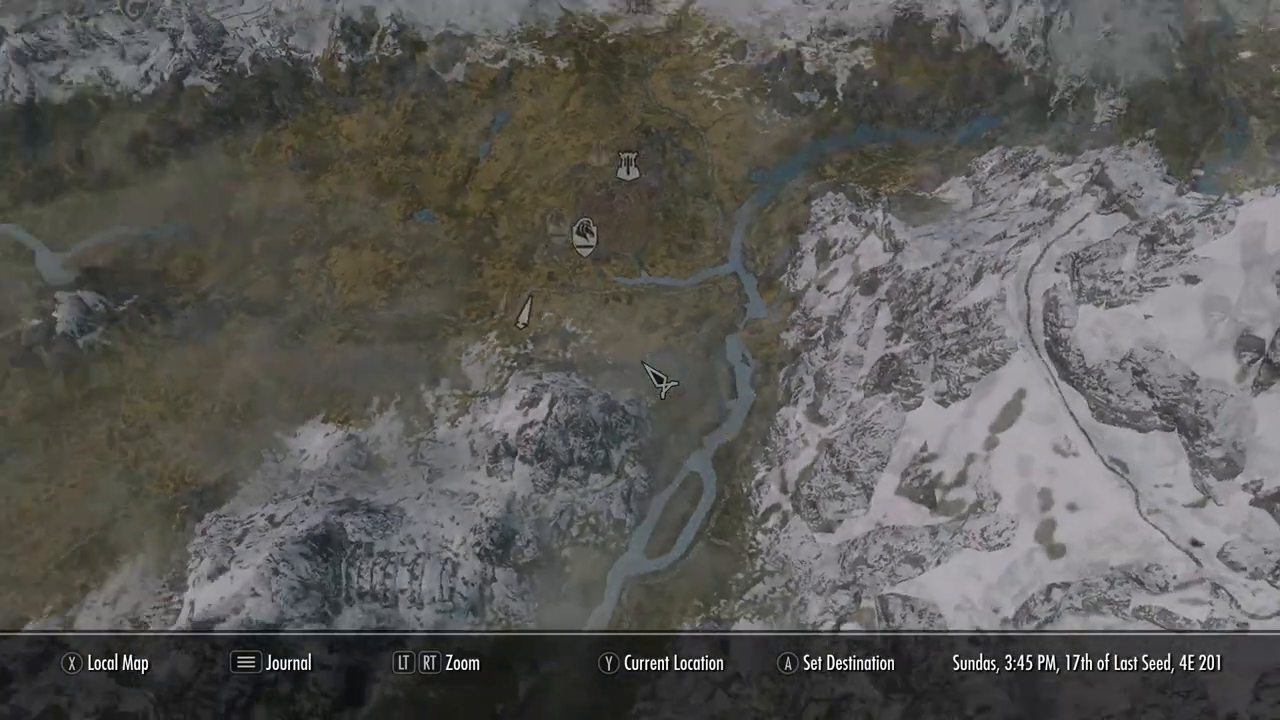
key(y)
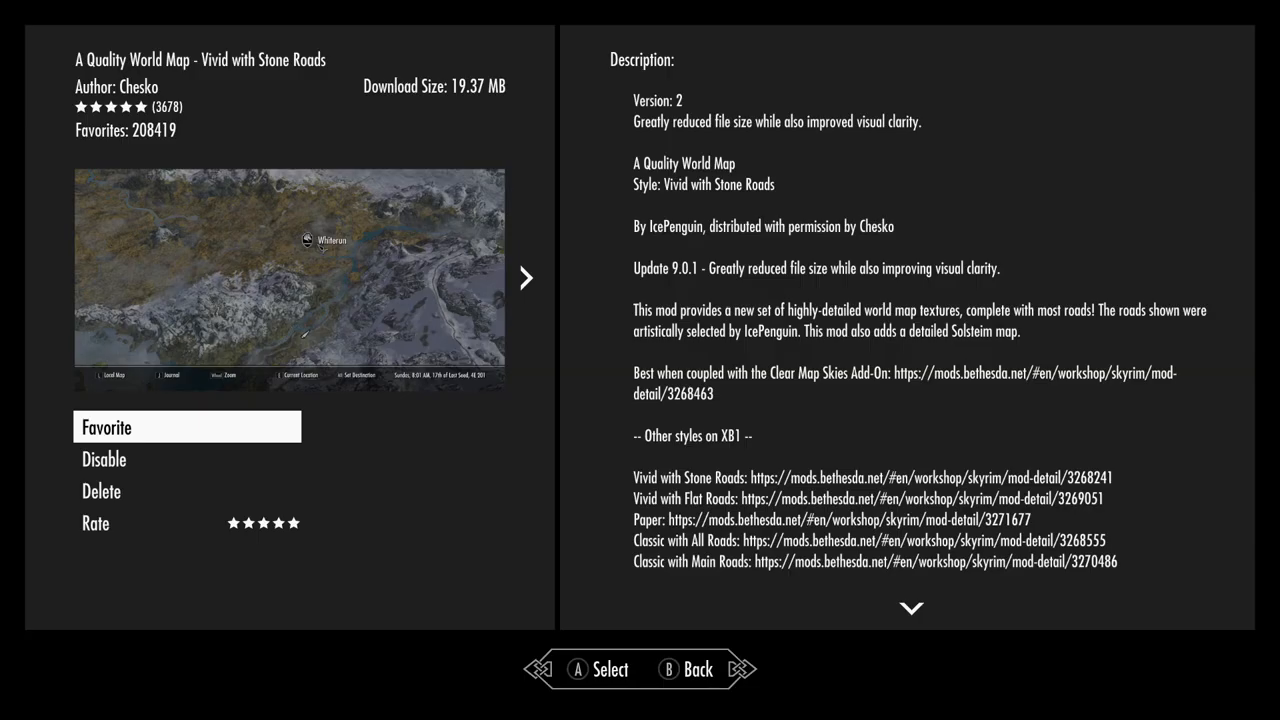
- Scroll the mod description down through the author's notes and IcePenguin's original intro
scroll(down, 3)
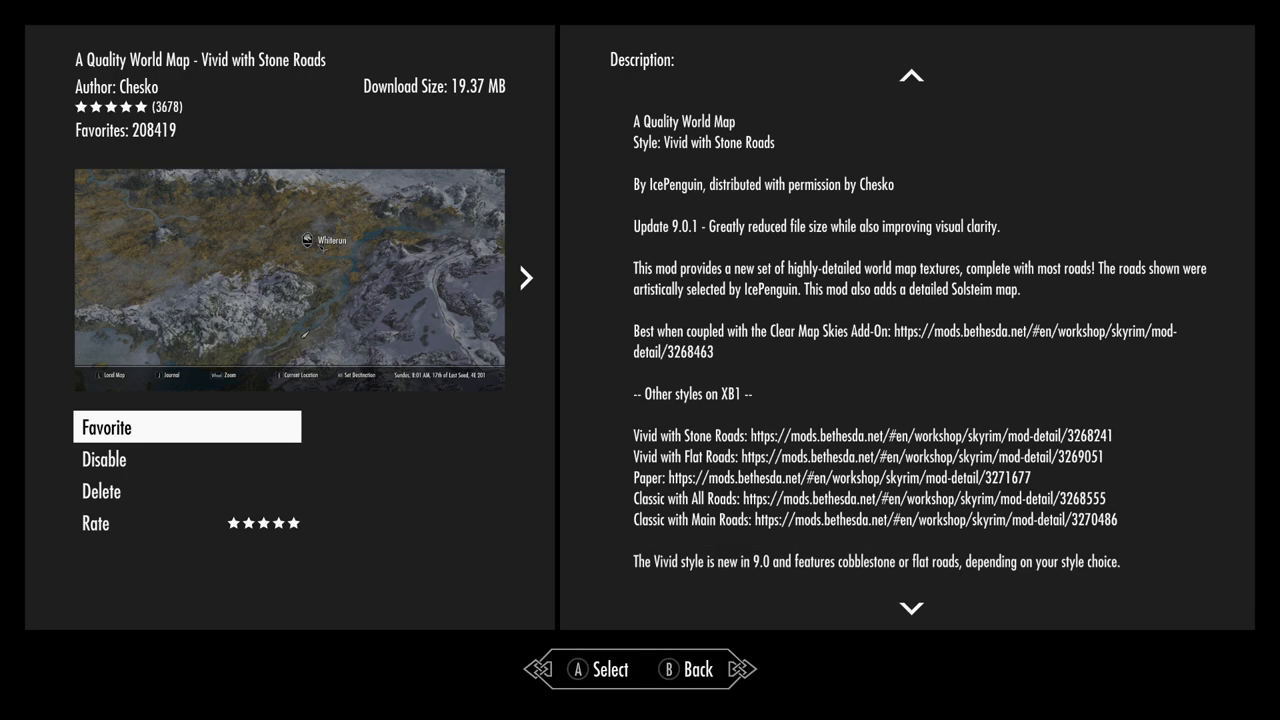
scroll(down, 3)
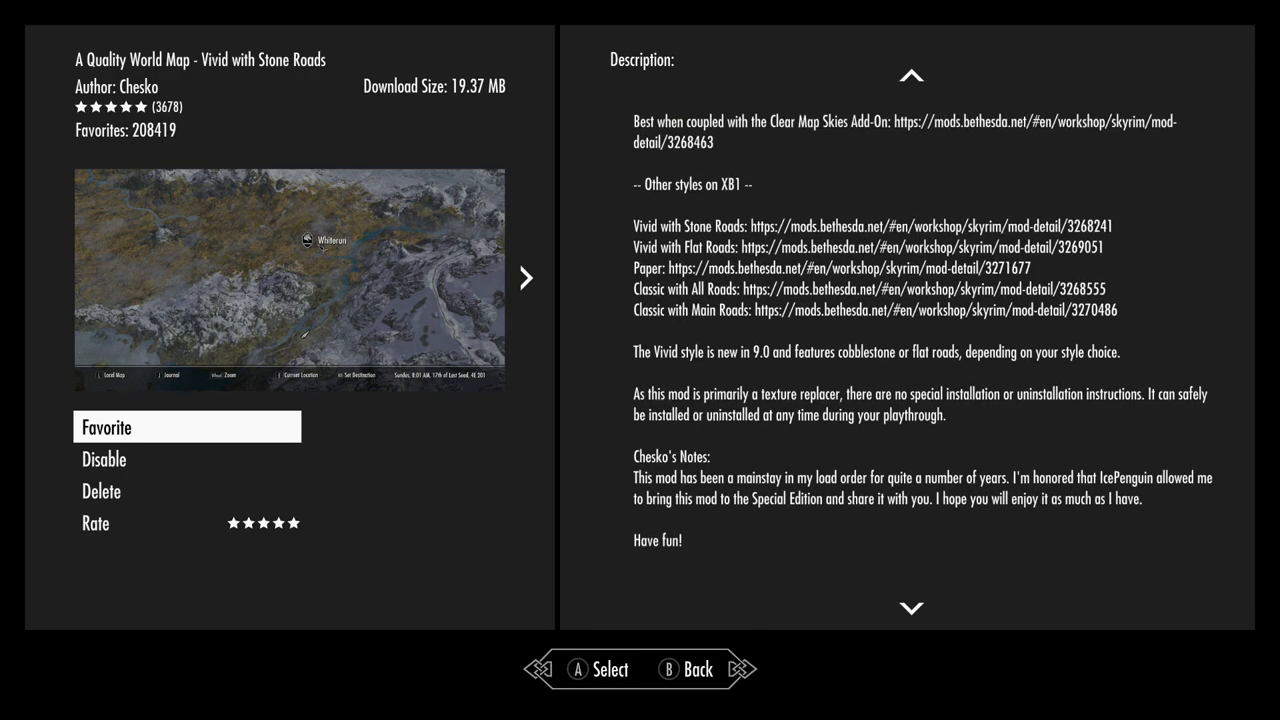
scroll(down, 3)
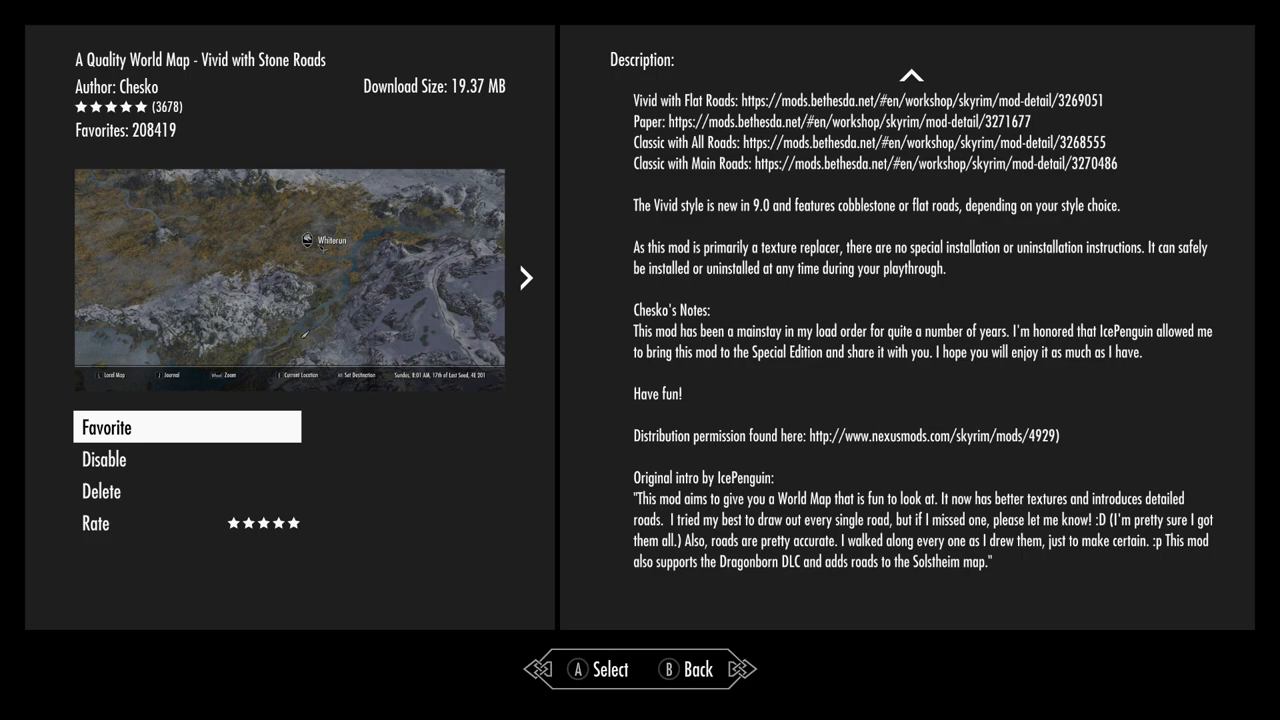